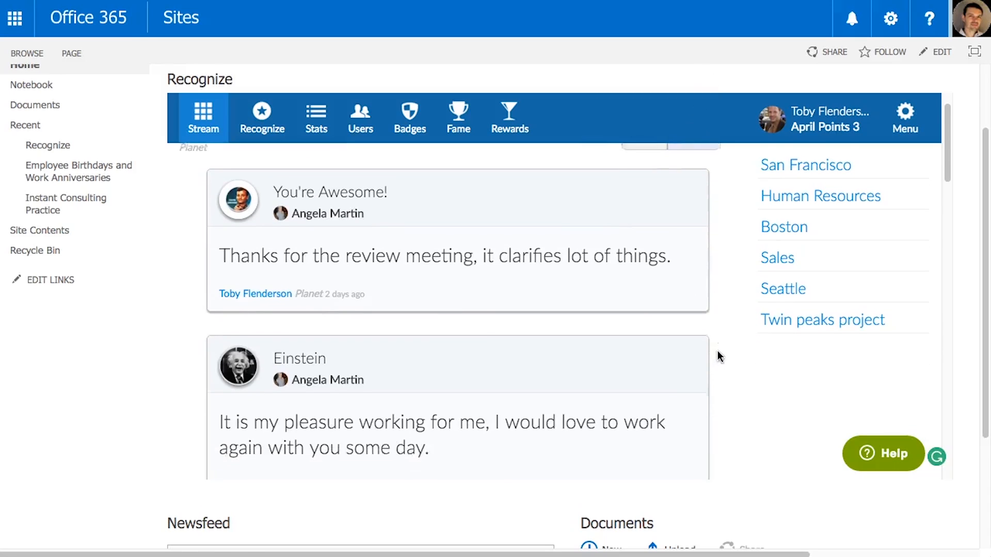
- Scroll through the recognition stream, then head to the Company Dashboard from the menu
{"action": "scroll", "scroll_direction": "down", "scroll_amount": 3}
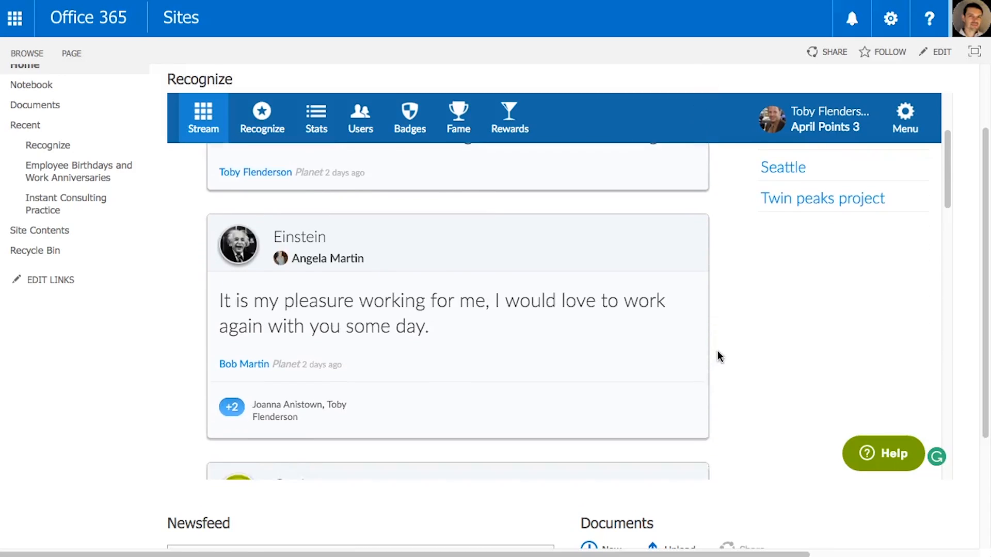
{"action": "left_click", "coordinate": [905, 117]}
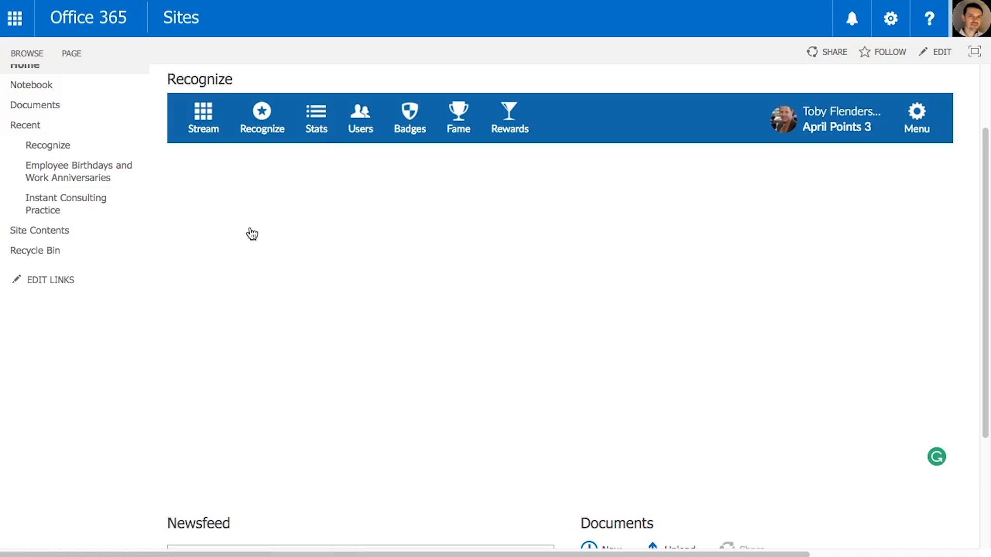
- List the company's custom badges and scroll through Boss Badge, Master, Einstein down to Rock Star
{"action": "left_click", "coordinate": [410, 117]}
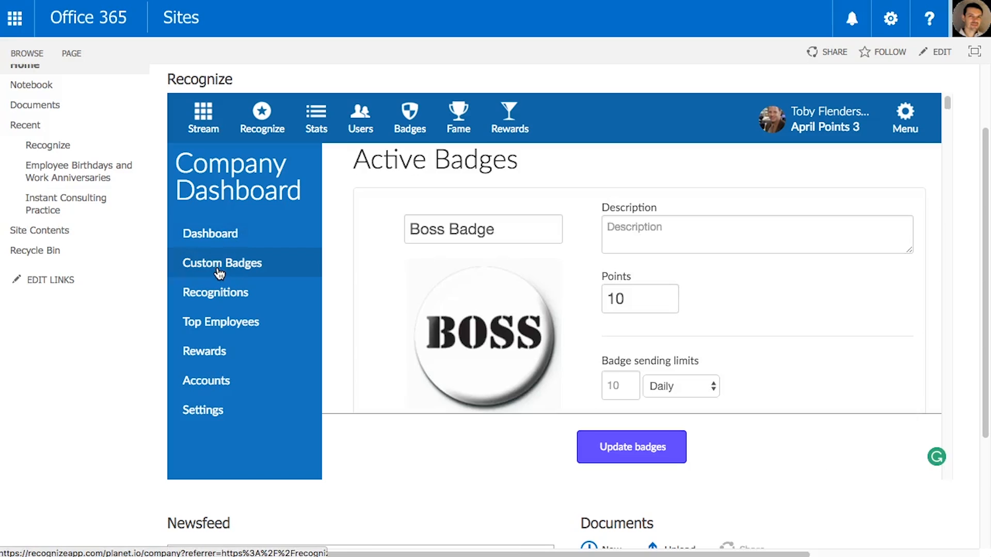
{"action": "scroll", "scroll_direction": "up", "scroll_amount": 3}
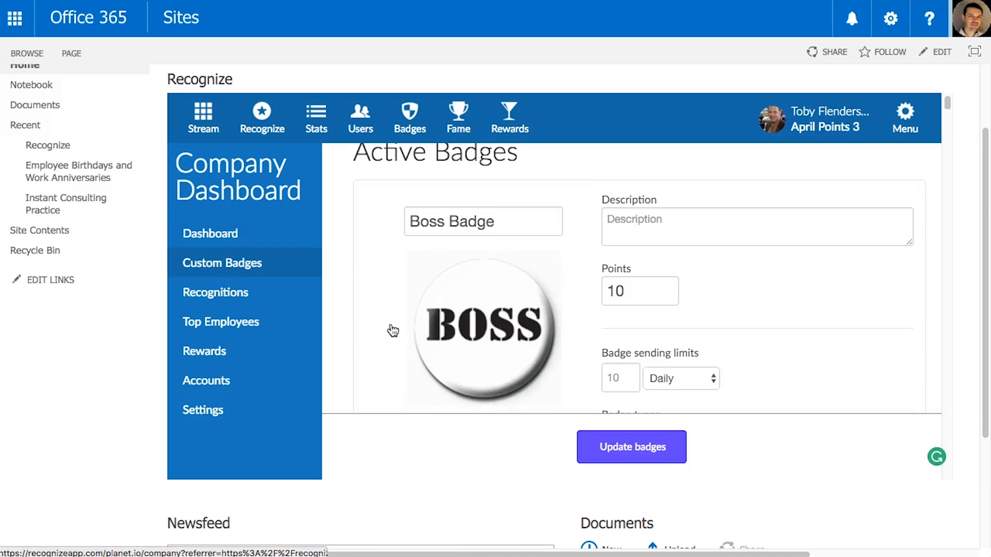
{"action": "scroll", "scroll_direction": "down", "scroll_amount": 3}
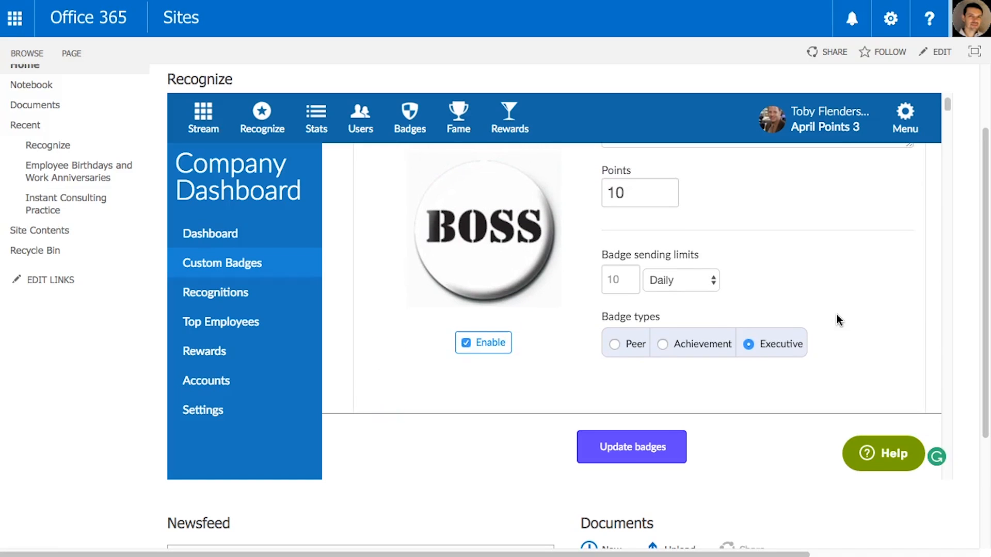
{"action": "scroll", "scroll_direction": "up", "scroll_amount": 3}
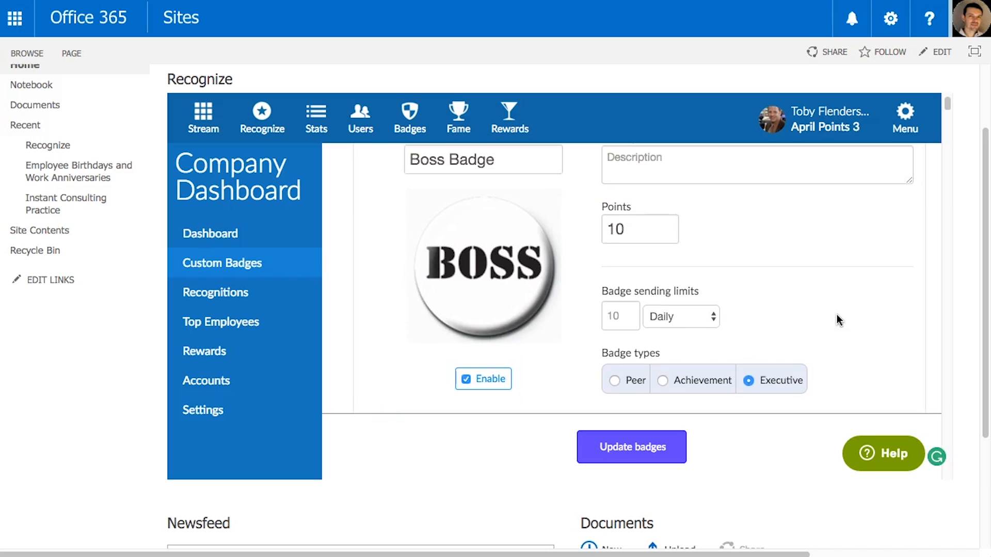
{"action": "scroll", "scroll_direction": "up", "scroll_amount": 3}
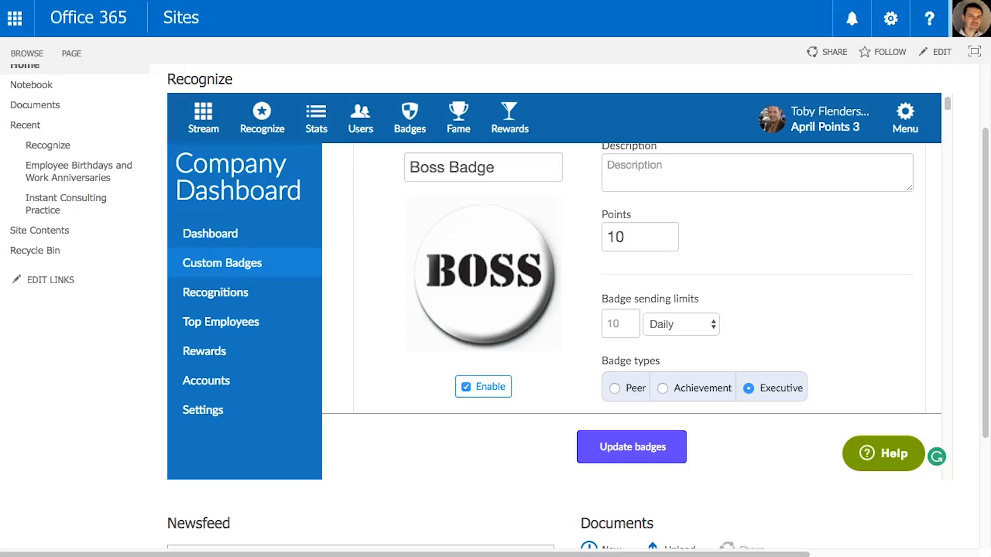
{"action": "mouse_move", "coordinate": [434, 371]}
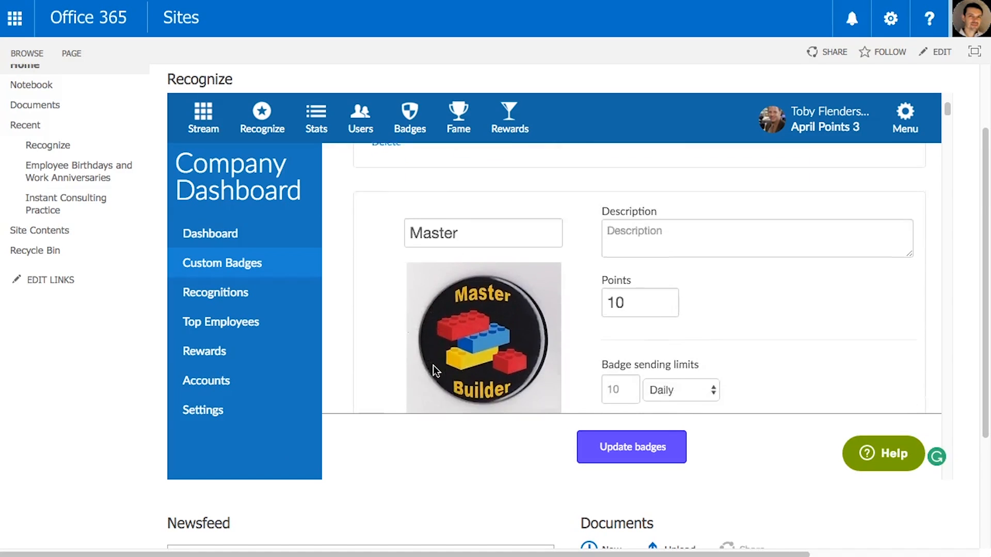
{"action": "scroll", "scroll_direction": "down", "scroll_amount": 3}
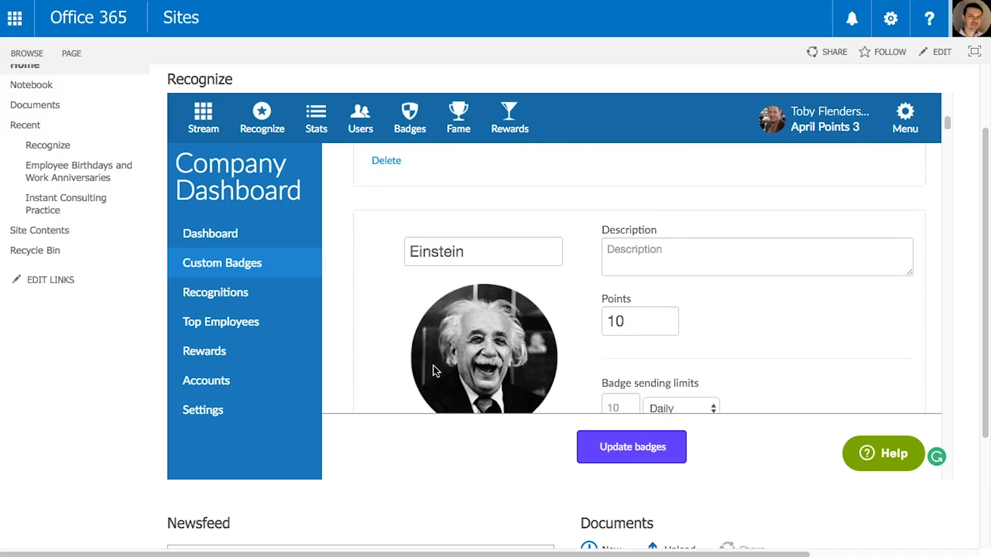
{"action": "scroll", "scroll_direction": "down", "scroll_amount": 3}
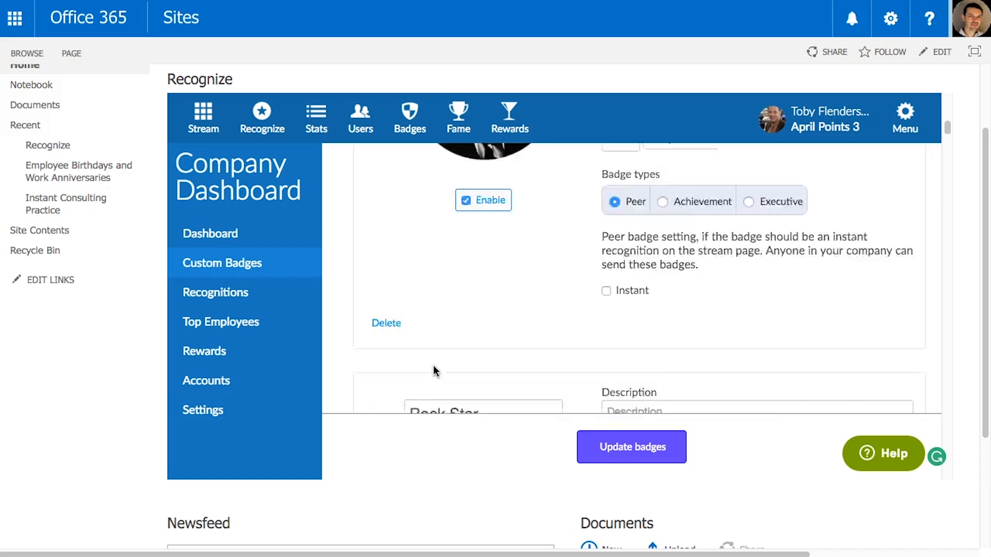
{"action": "scroll", "scroll_direction": "down", "scroll_amount": 3}
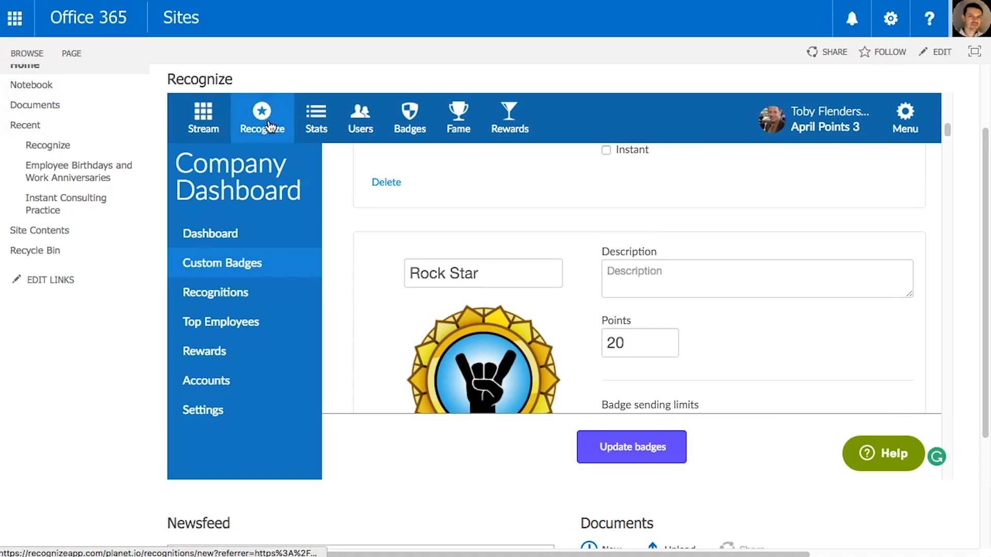
- Start a new recognition and pick the Rock Star badge from the full badge list
{"action": "left_click", "coordinate": [261, 117]}
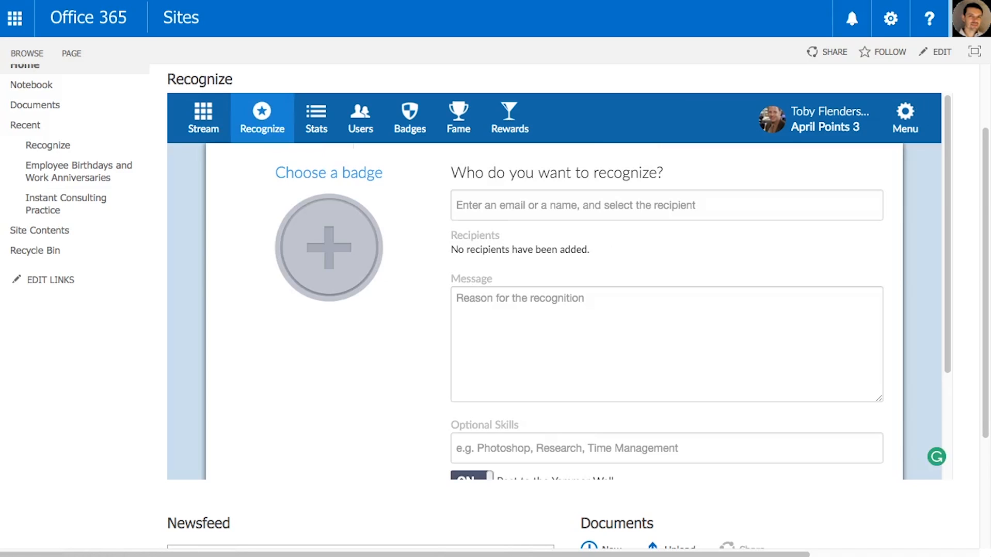
{"action": "left_click", "coordinate": [328, 246]}
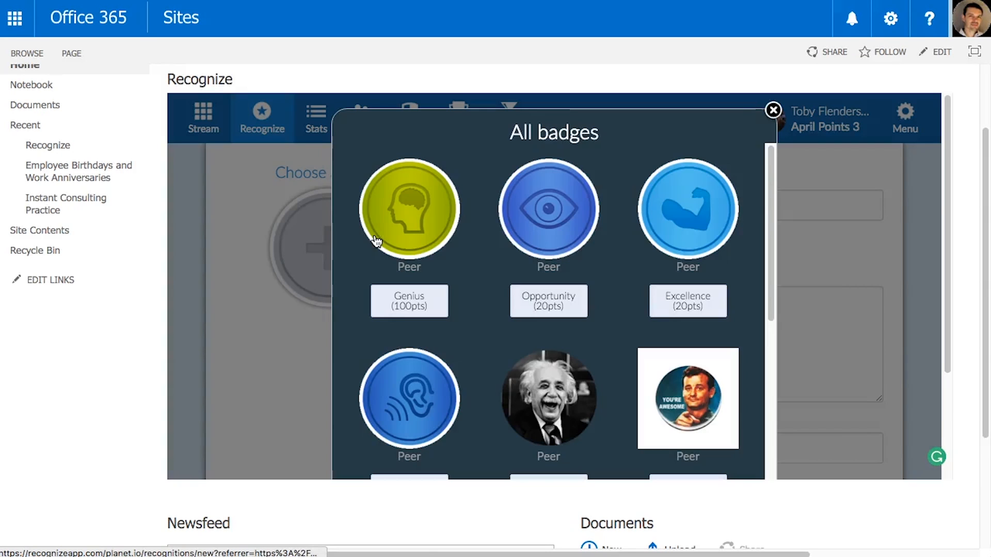
{"action": "scroll", "scroll_direction": "down", "scroll_amount": 3}
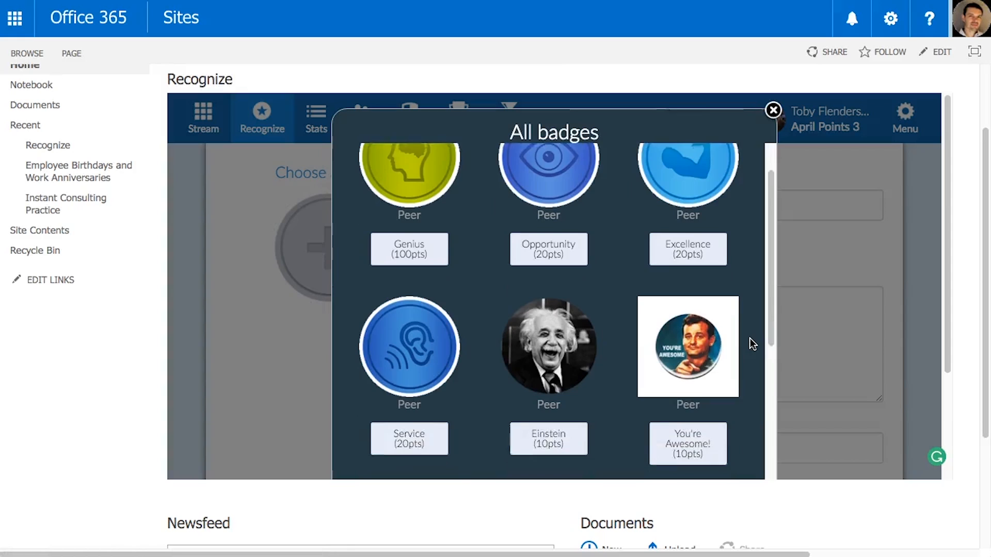
{"action": "scroll", "scroll_direction": "down", "scroll_amount": 3}
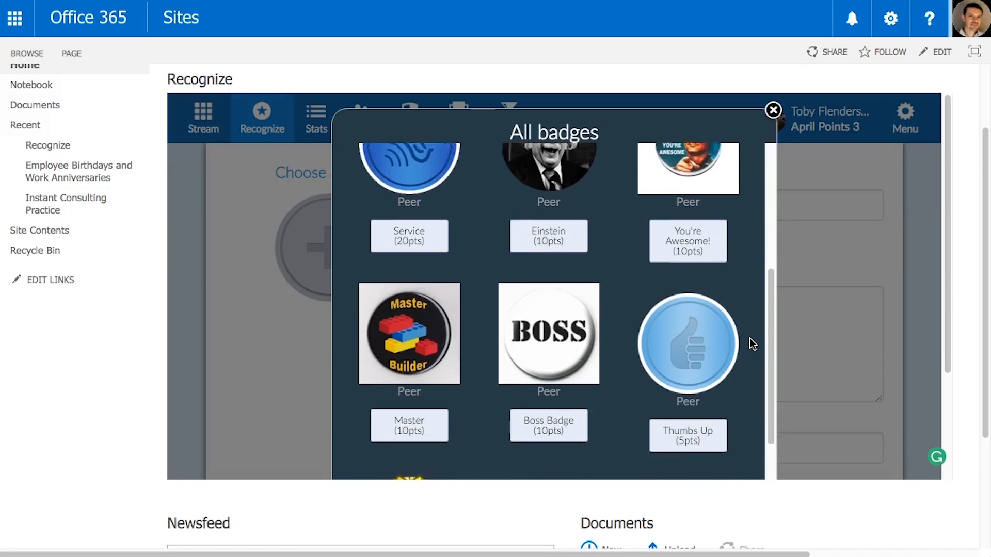
{"action": "scroll", "scroll_direction": "down", "scroll_amount": 3}
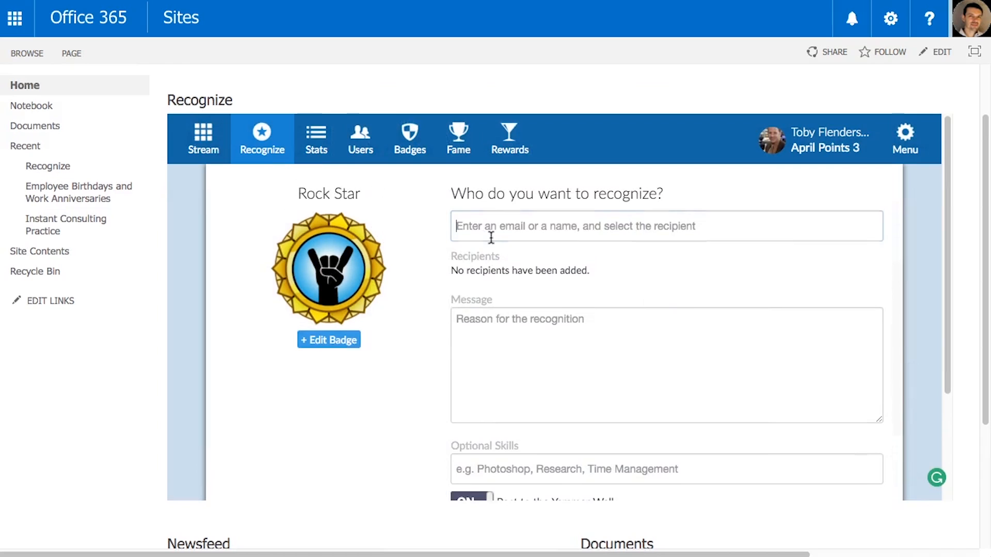
- Add Jim Halpert and Anne Wentworth as recipients and create the recognition
{"action": "type", "text": "j"}
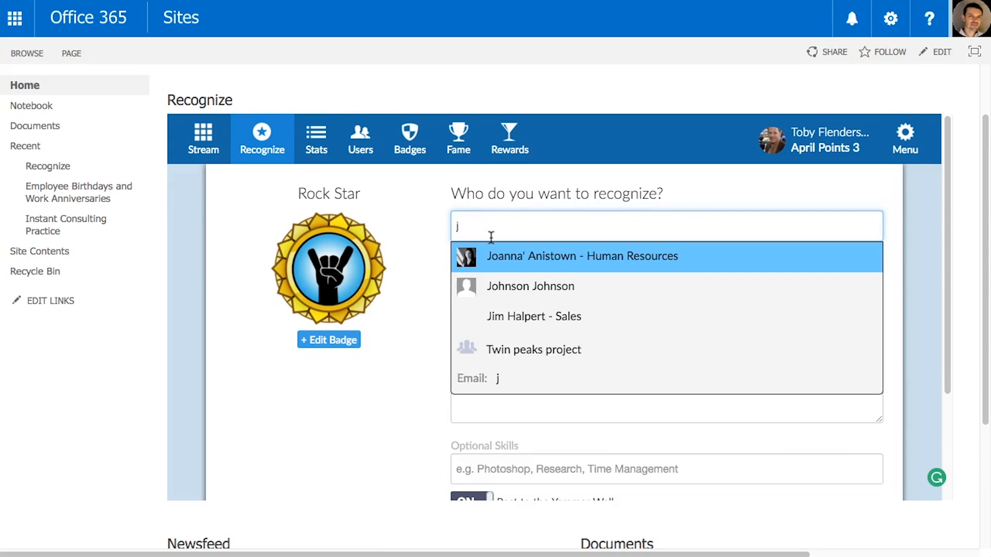
{"action": "left_click", "coordinate": [533, 316]}
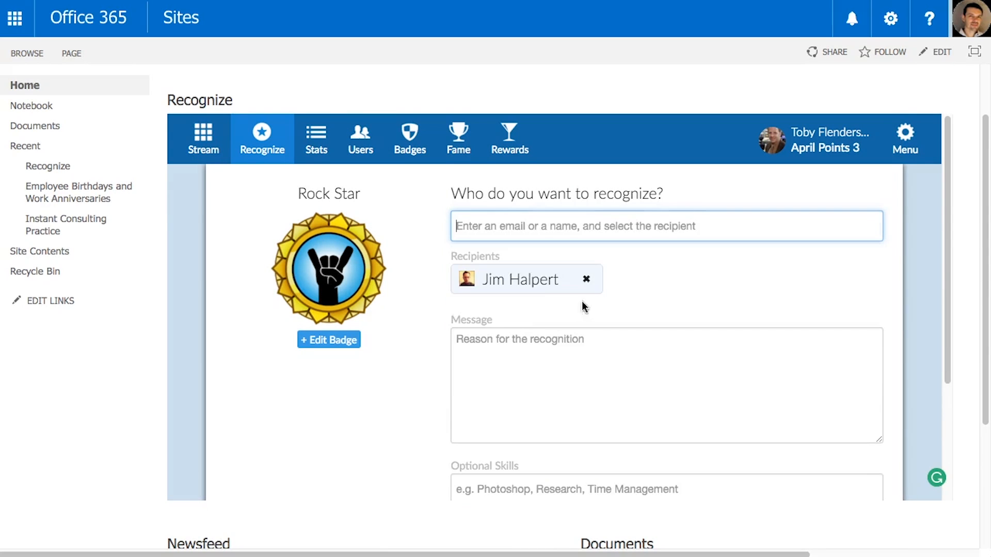
{"action": "type", "text": "a"}
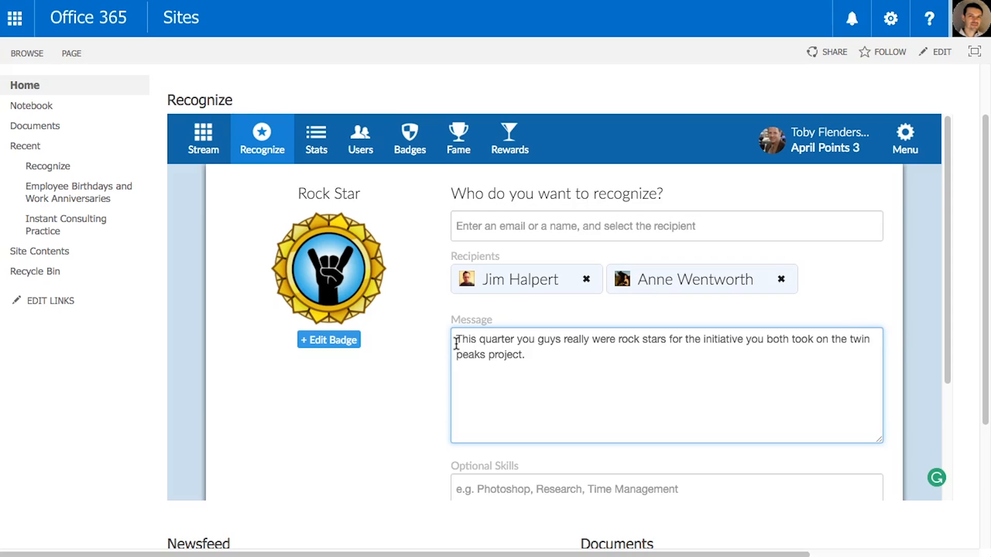
{"action": "mouse_move", "coordinate": [404, 409]}
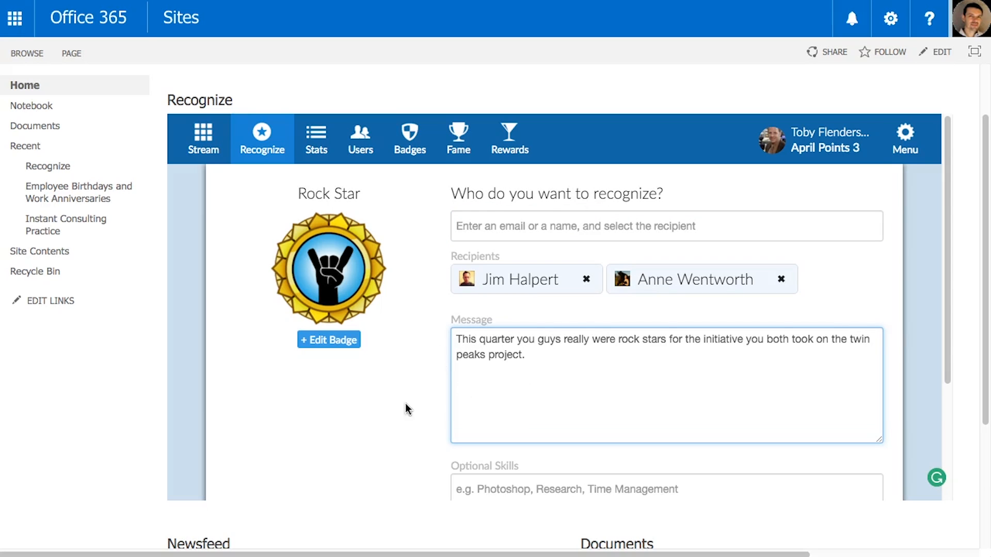
{"action": "scroll", "scroll_direction": "down", "scroll_amount": 3}
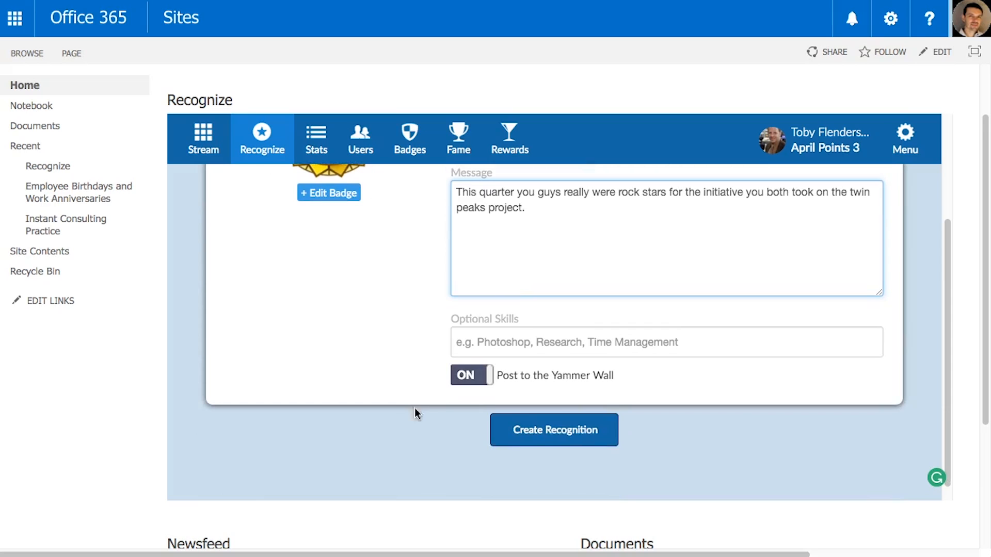
{"action": "left_click", "coordinate": [553, 430]}
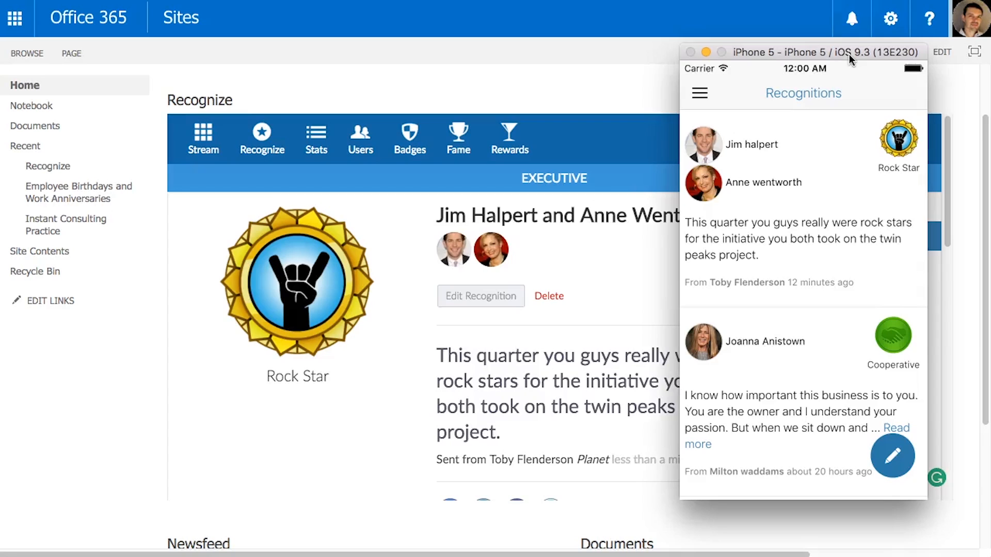
{"action": "mouse_move", "coordinate": [873, 190]}
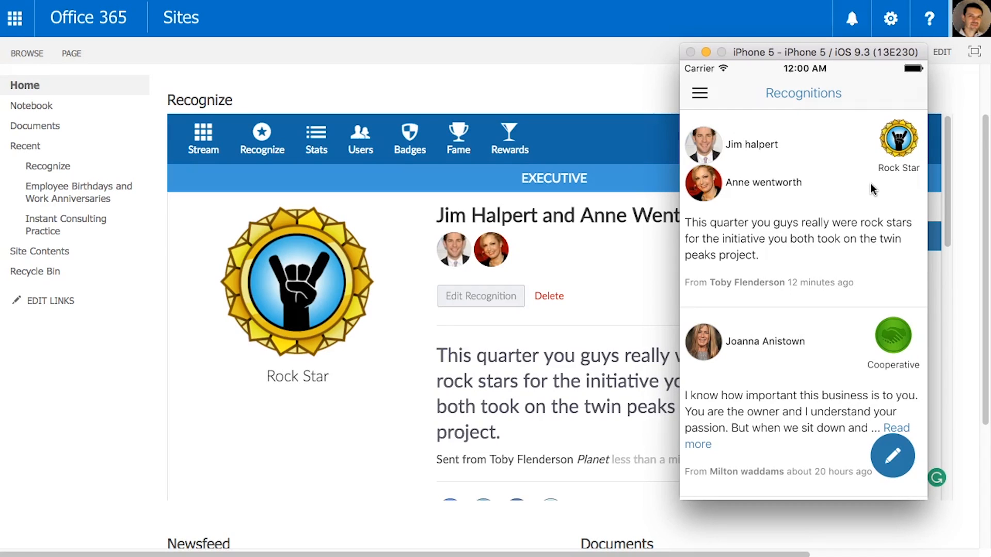
{"action": "mouse_move", "coordinate": [821, 195]}
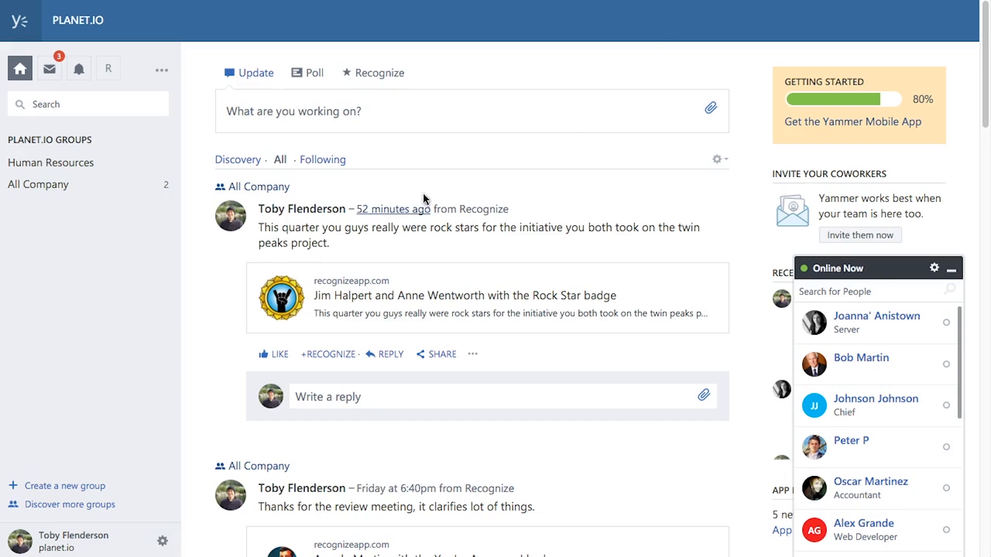
{"action": "mouse_move", "coordinate": [617, 247]}
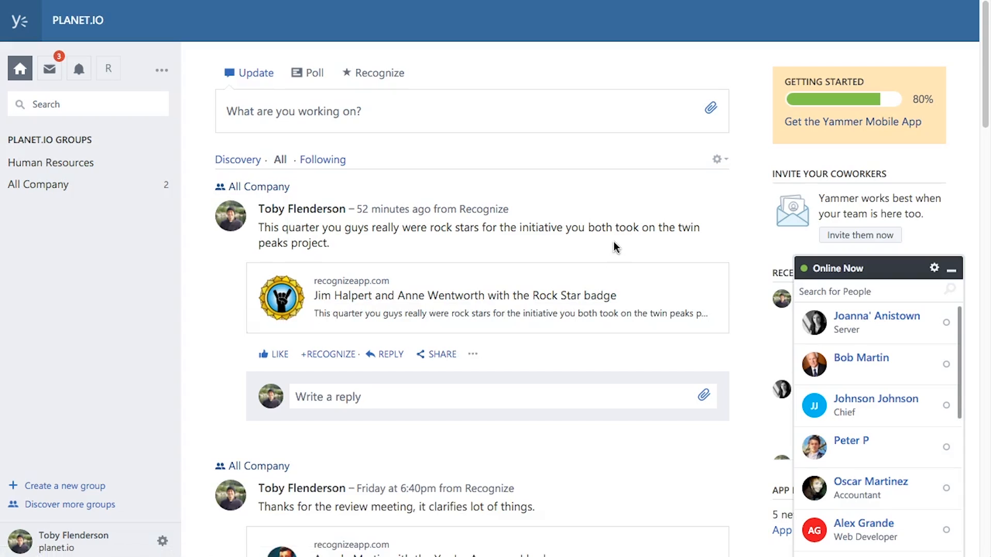
- View the Rock Star post in the Yammer feed, then start a new recognition from the Recognize dropdown
{"action": "scroll", "scroll_direction": "down", "scroll_amount": 3}
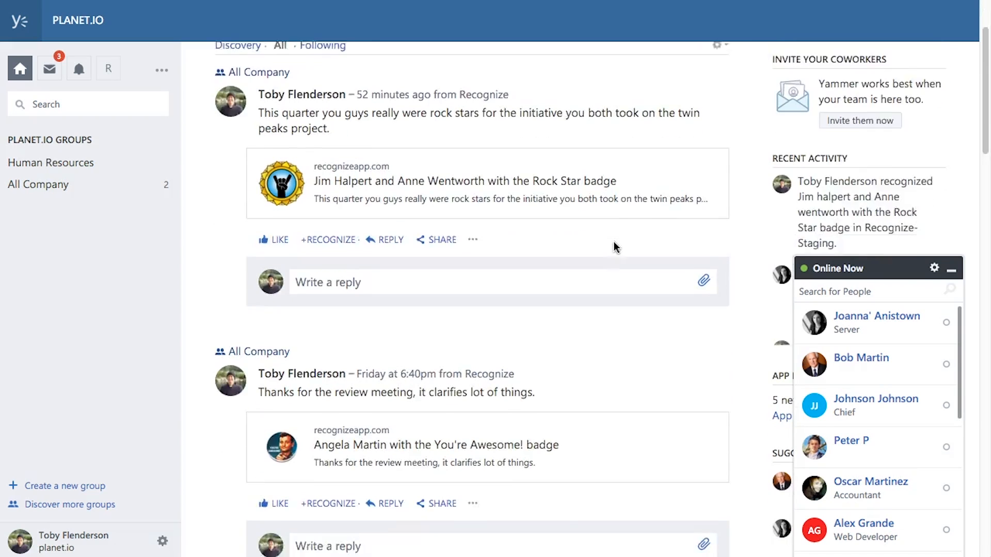
{"action": "scroll", "scroll_direction": "up", "scroll_amount": 3}
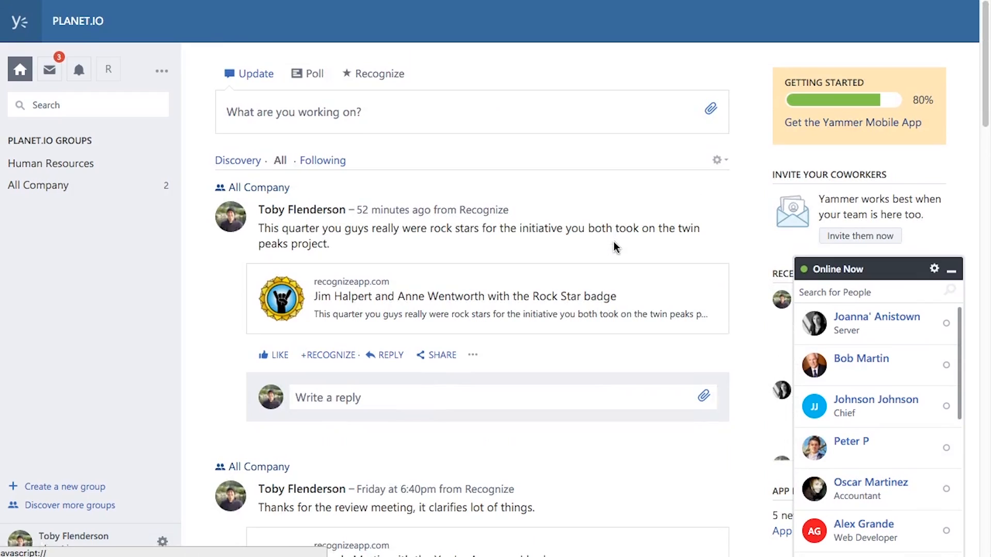
{"action": "left_click", "coordinate": [378, 73]}
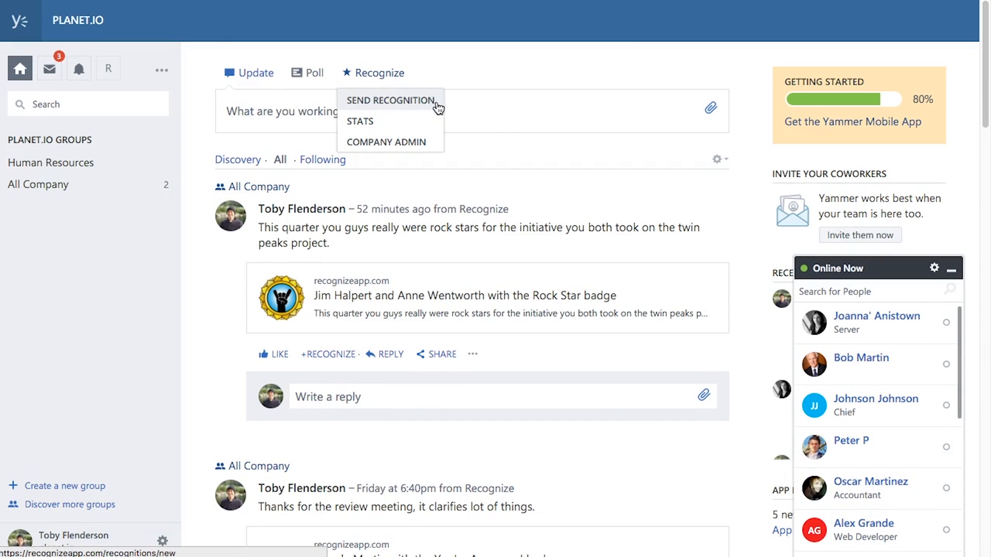
{"action": "left_click", "coordinate": [390, 100]}
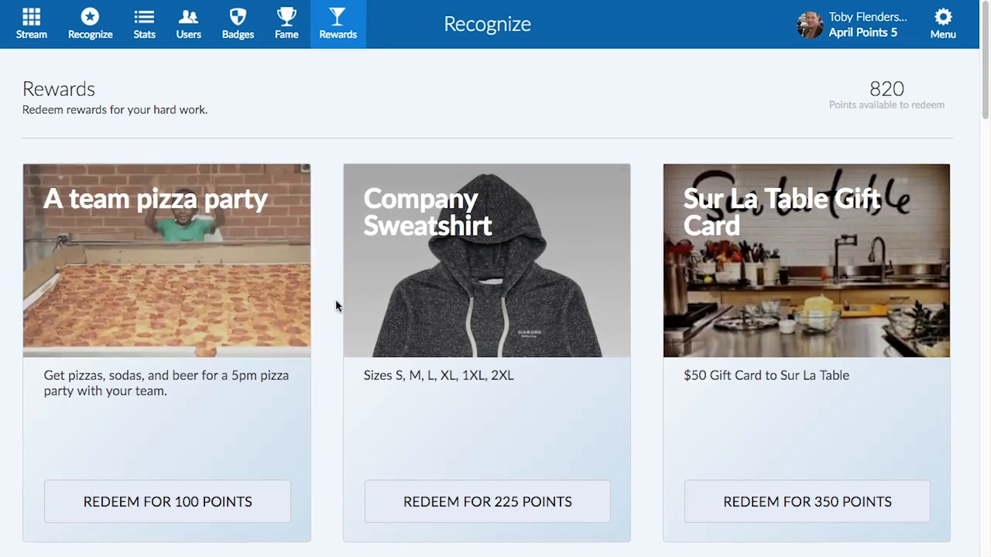
{"action": "scroll", "scroll_direction": "down", "scroll_amount": 3}
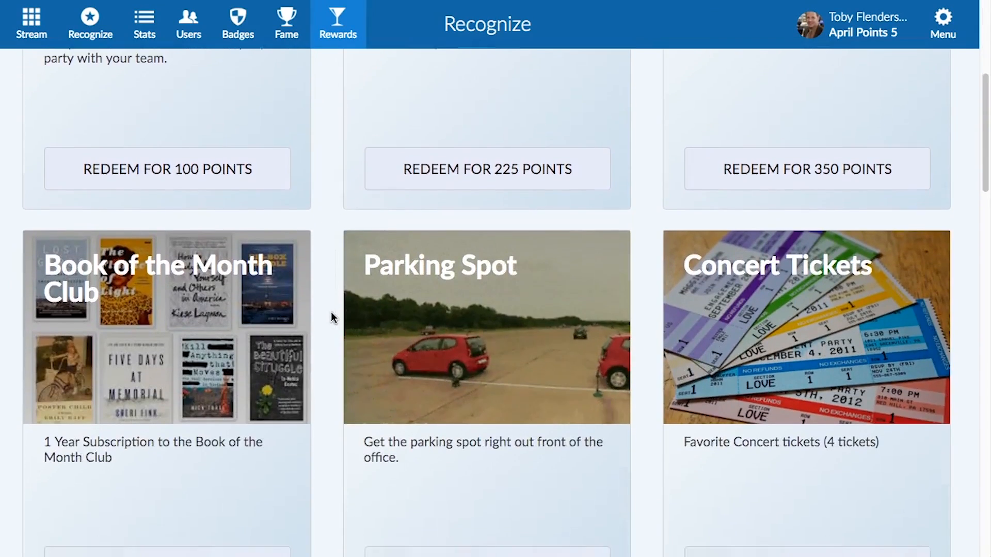
{"action": "scroll", "scroll_direction": "down", "scroll_amount": 3}
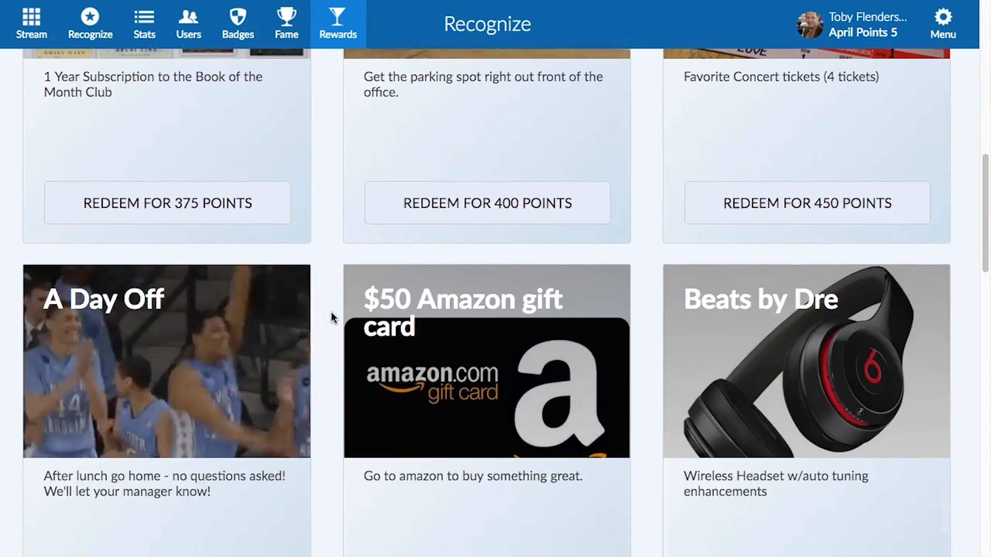
{"action": "scroll", "scroll_direction": "down", "scroll_amount": 3}
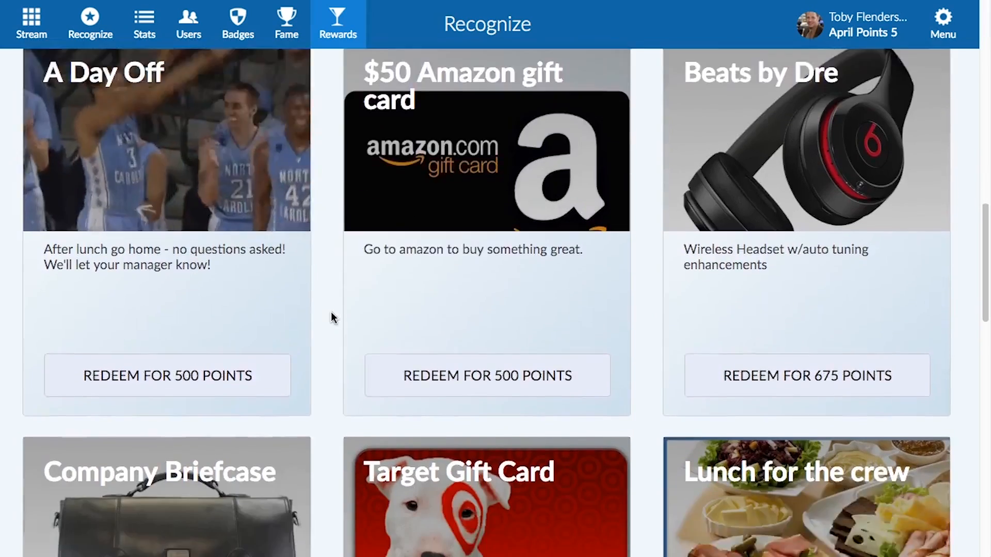
{"action": "scroll", "scroll_direction": "down", "scroll_amount": 3}
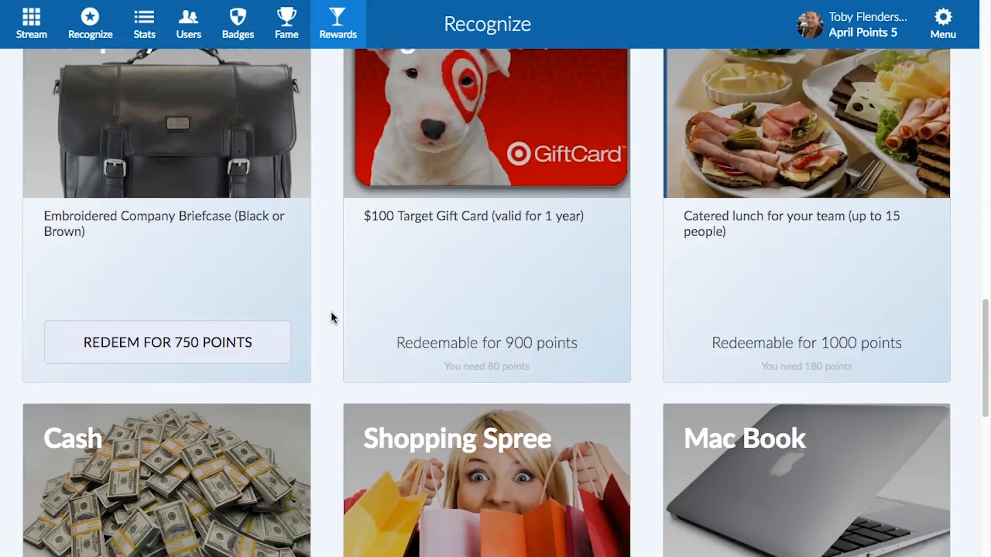
{"action": "scroll", "scroll_direction": "down", "scroll_amount": 3}
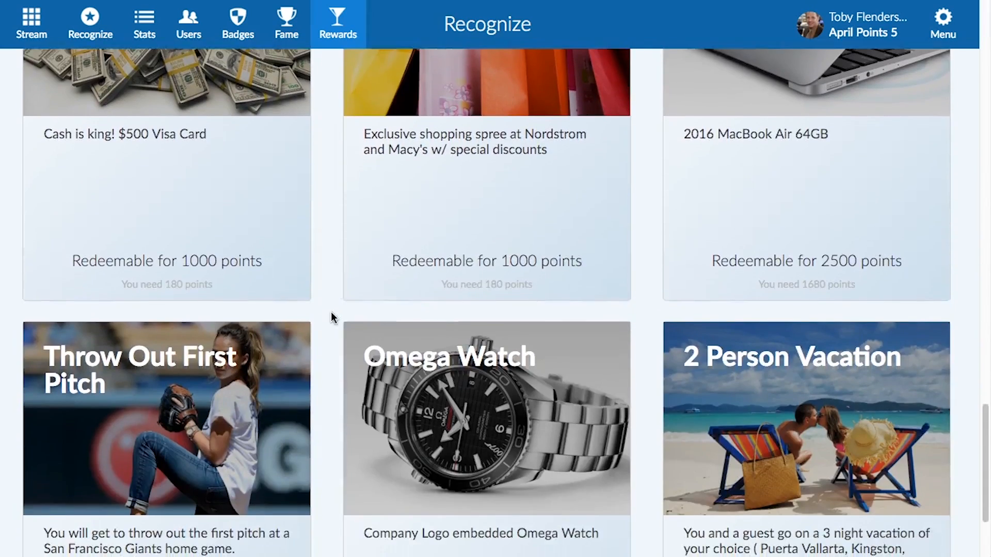
{"action": "scroll", "scroll_direction": "up", "scroll_amount": 3}
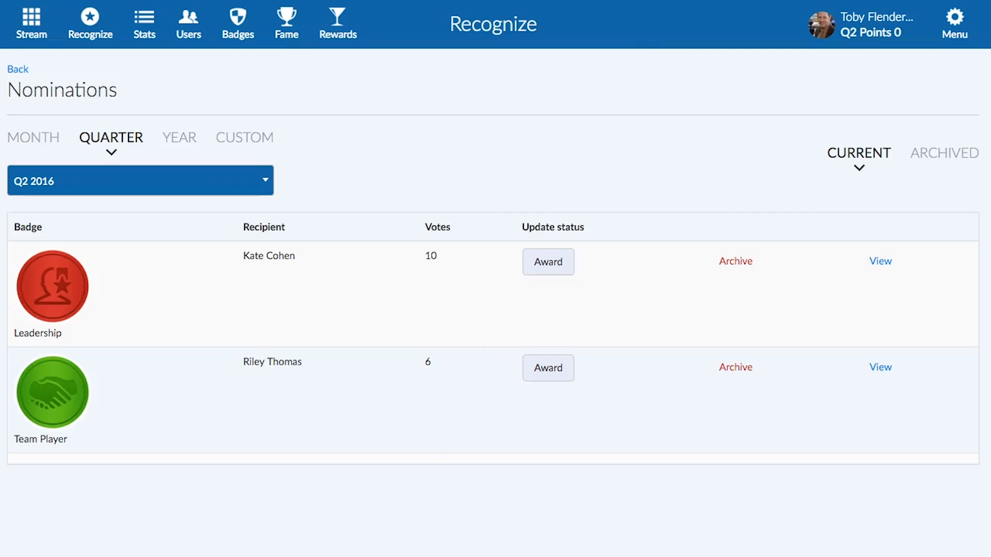
{"action": "mouse_move", "coordinate": [639, 73]}
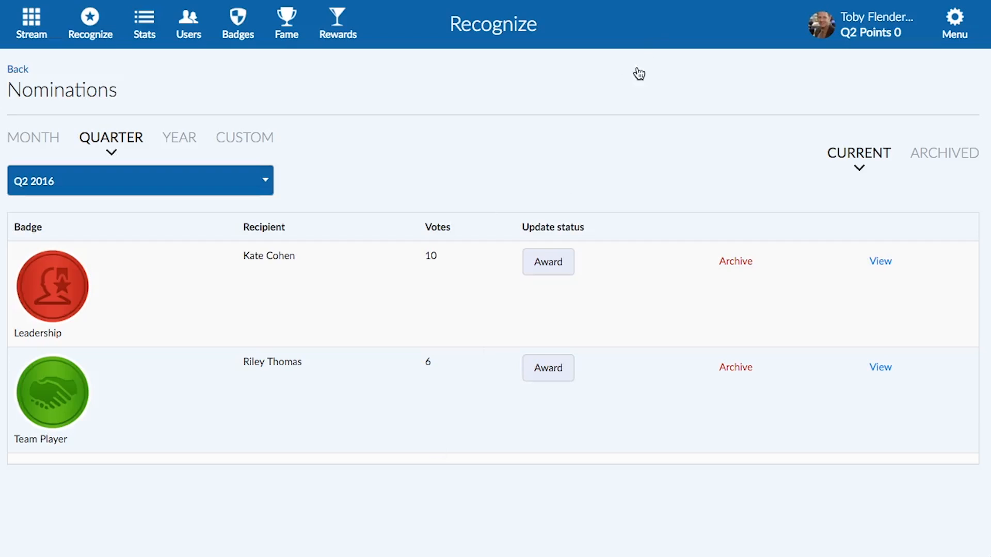
{"action": "mouse_move", "coordinate": [633, 115]}
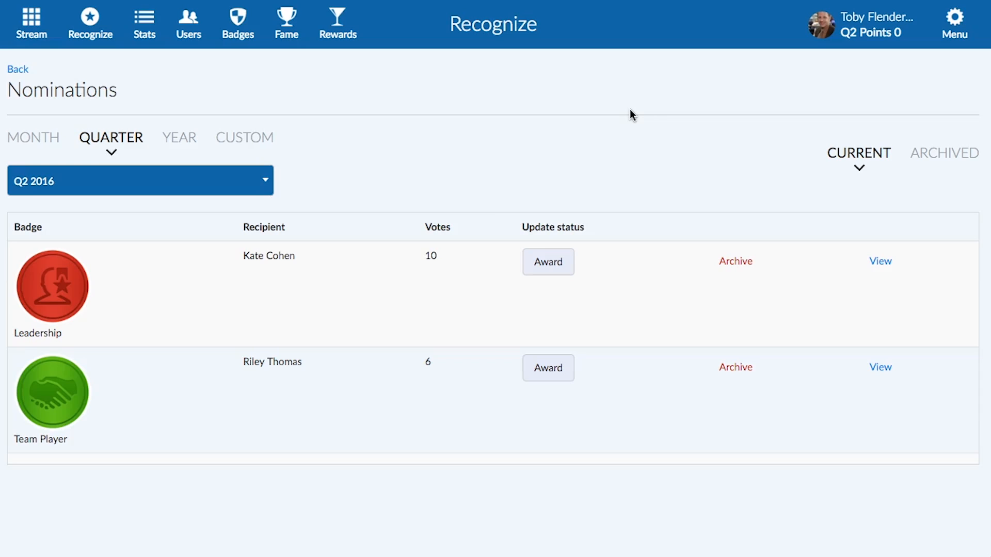
{"action": "mouse_move", "coordinate": [533, 176]}
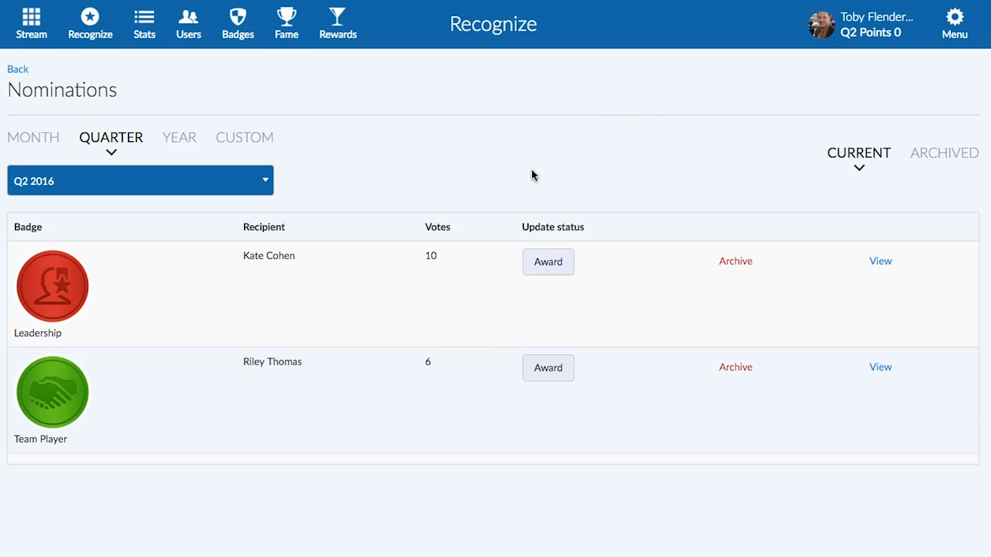
{"action": "mouse_move", "coordinate": [470, 243]}
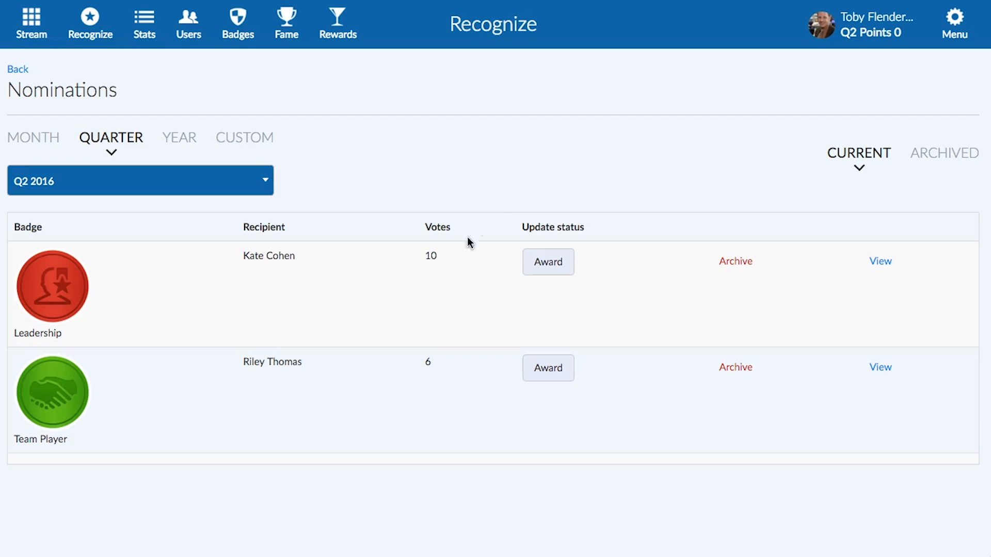
{"action": "mouse_move", "coordinate": [443, 398]}
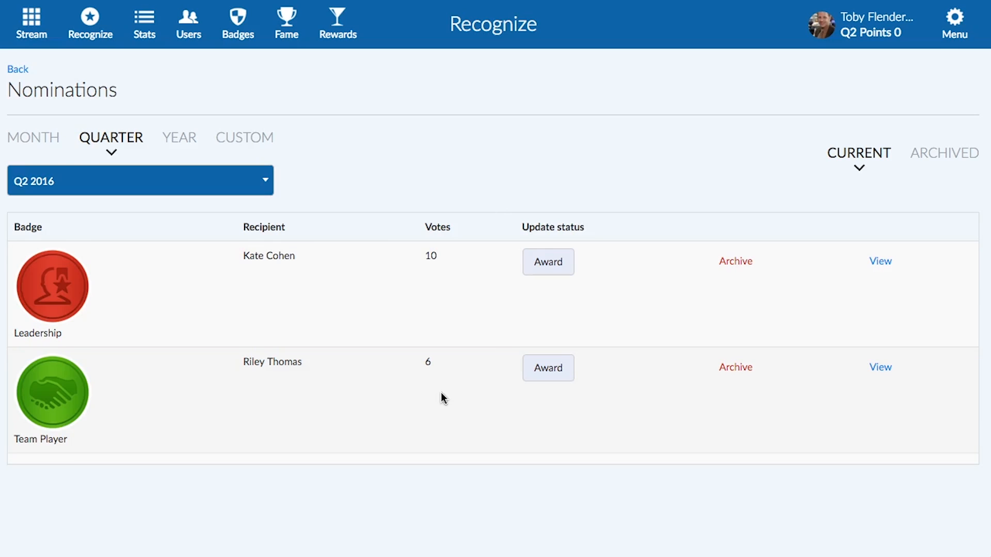
{"action": "mouse_move", "coordinate": [662, 345]}
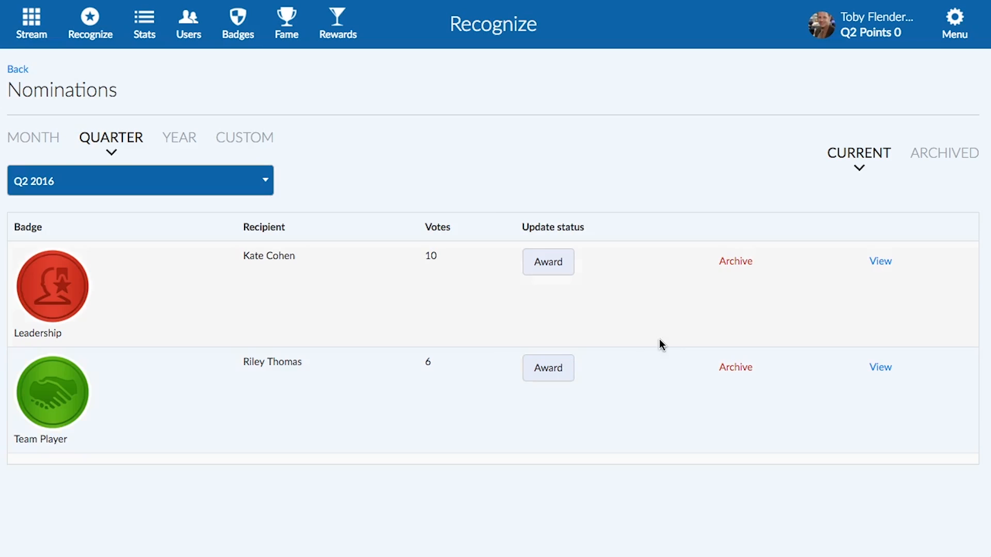
{"action": "mouse_move", "coordinate": [548, 261]}
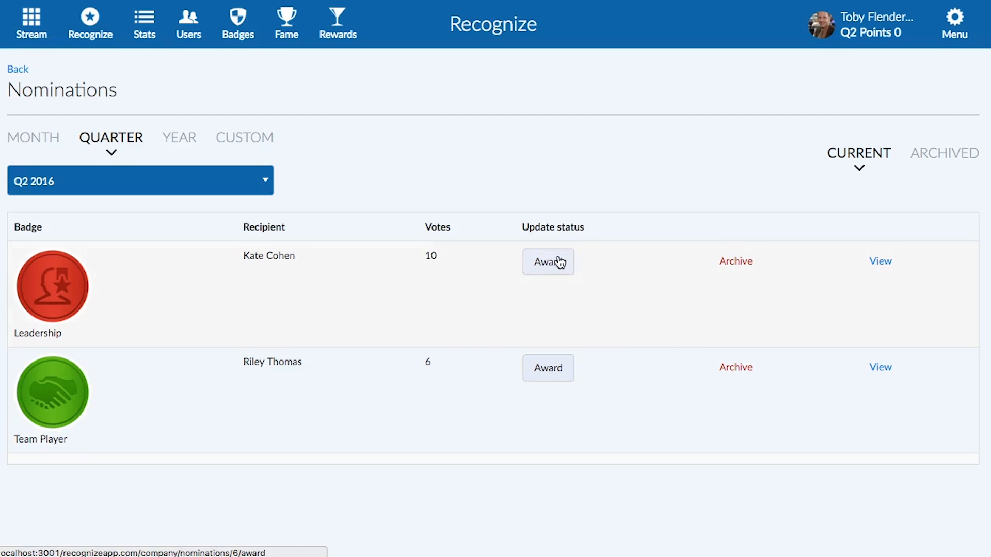
- Award the 10-vote Leadership nomination for Q2 2016 and return to the recognition stream
{"action": "left_click", "coordinate": [548, 261]}
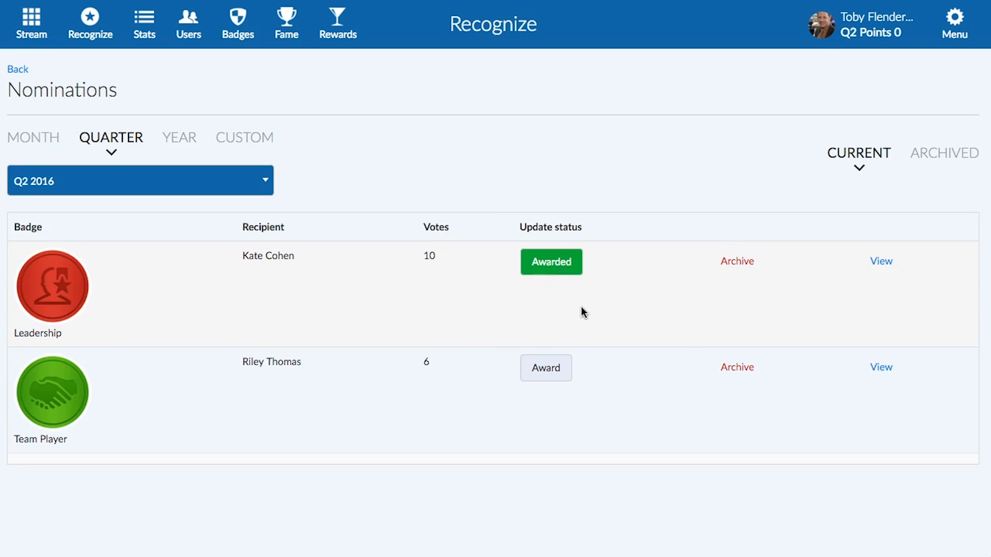
{"action": "mouse_move", "coordinate": [136, 493]}
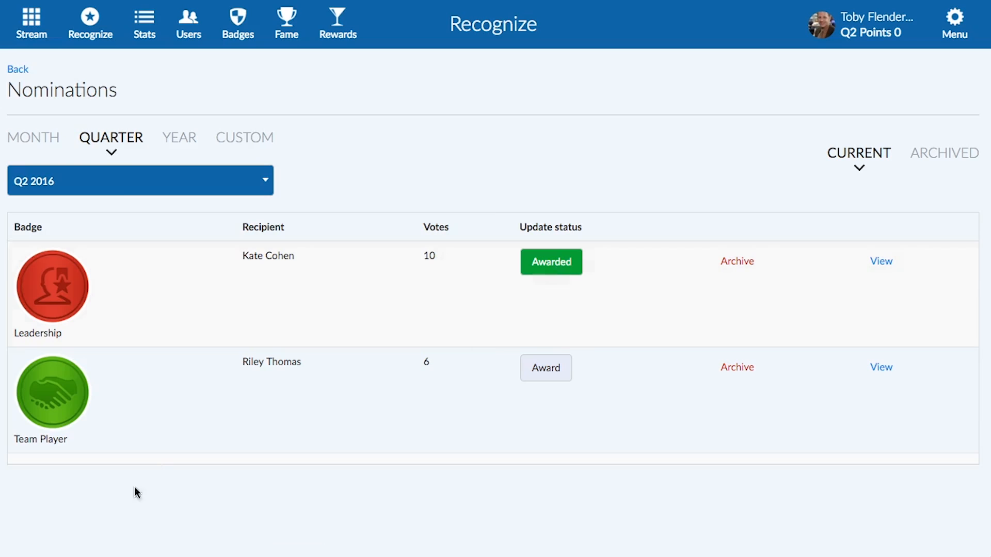
{"action": "left_click", "coordinate": [31, 24]}
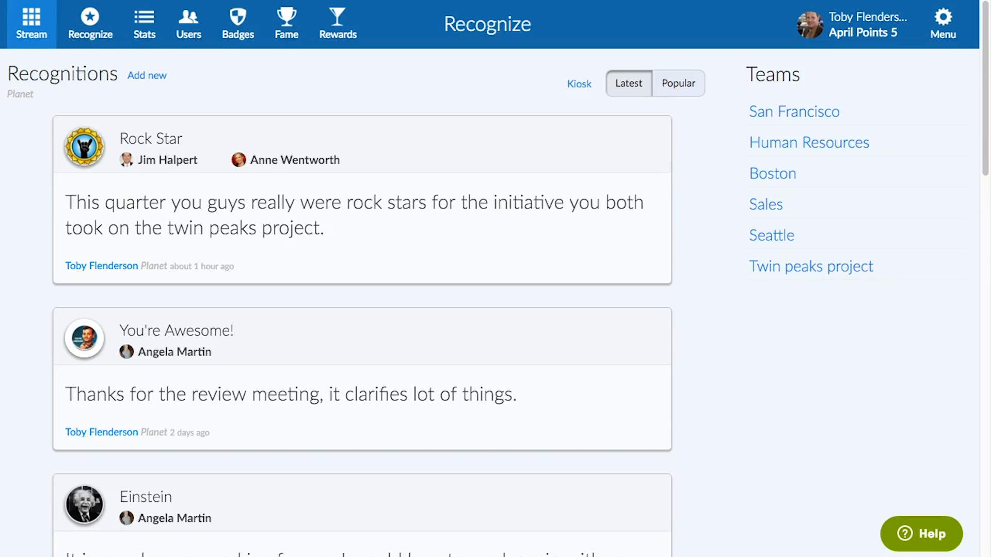
{"action": "mouse_move", "coordinate": [350, 91]}
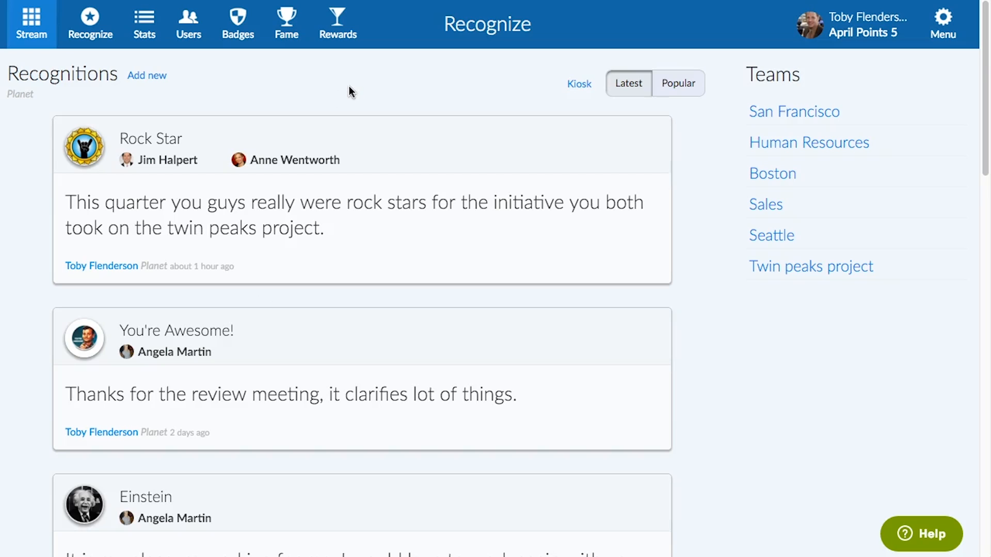